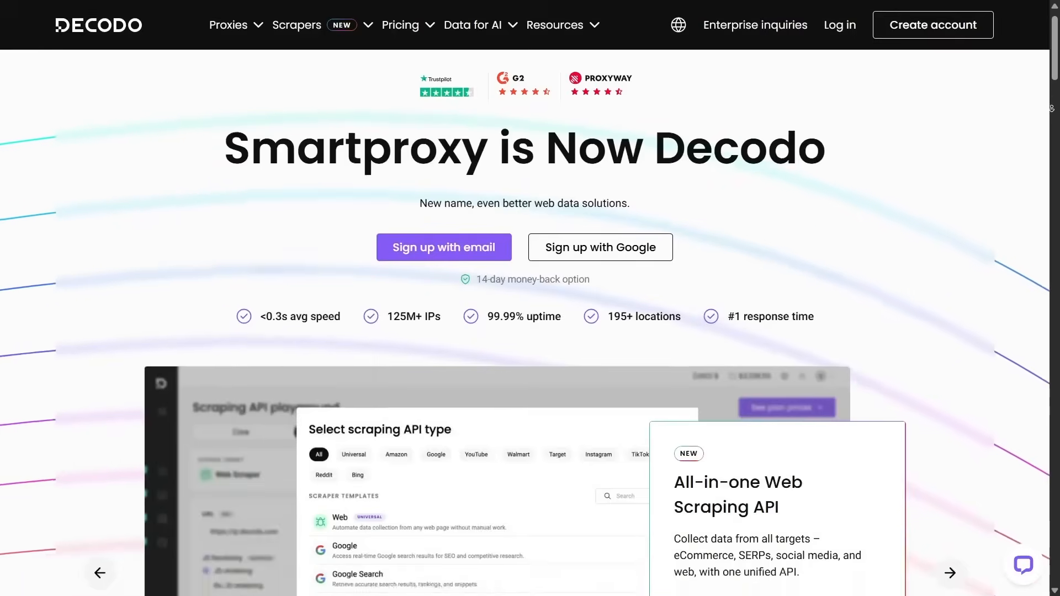
scroll(down, 3)
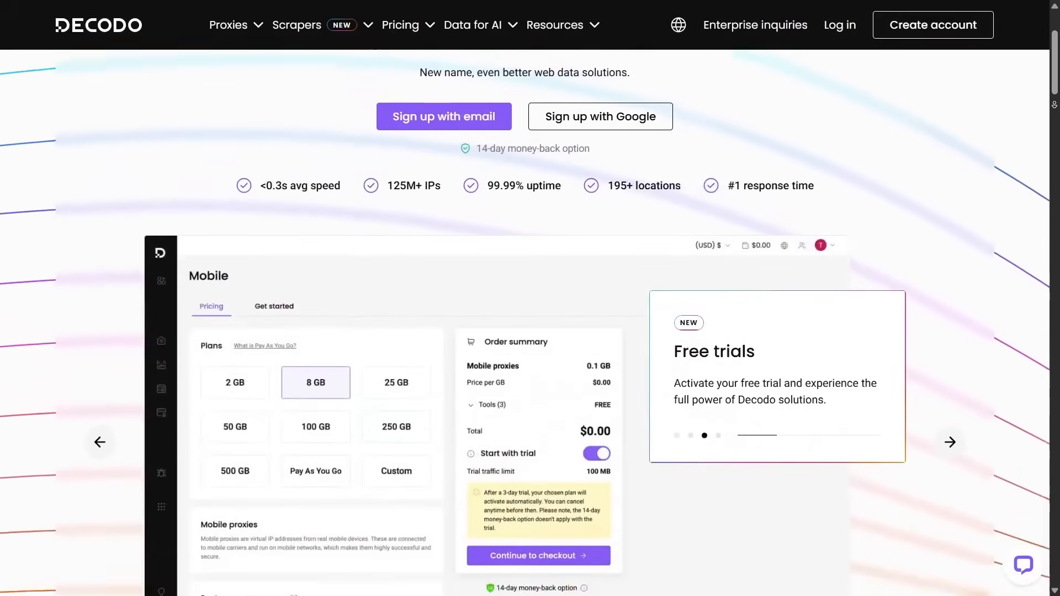